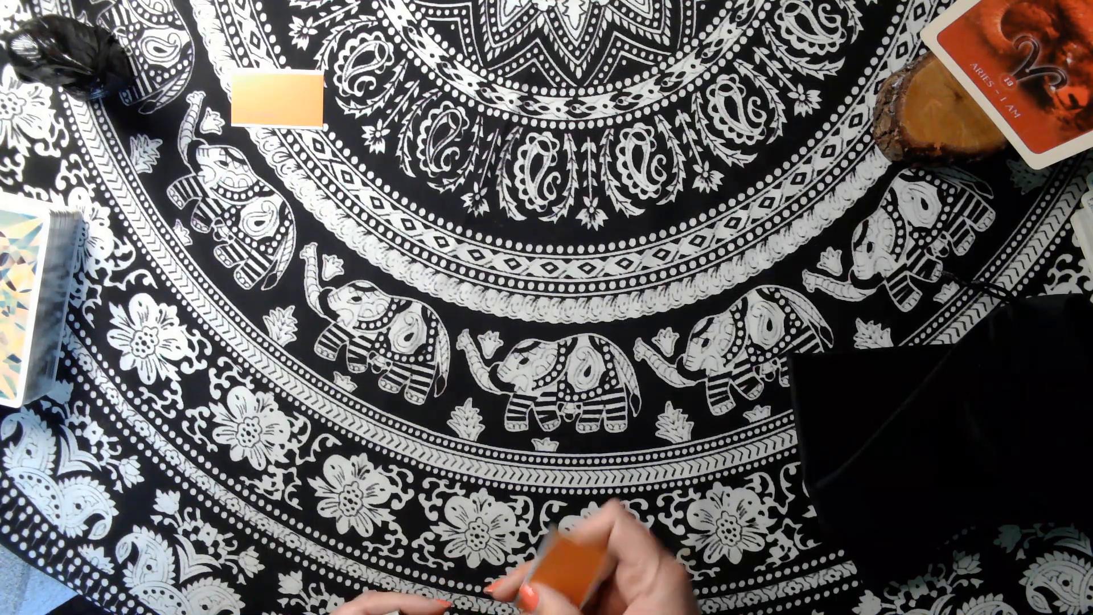
left_click_drag(558, 571, 439, 244)
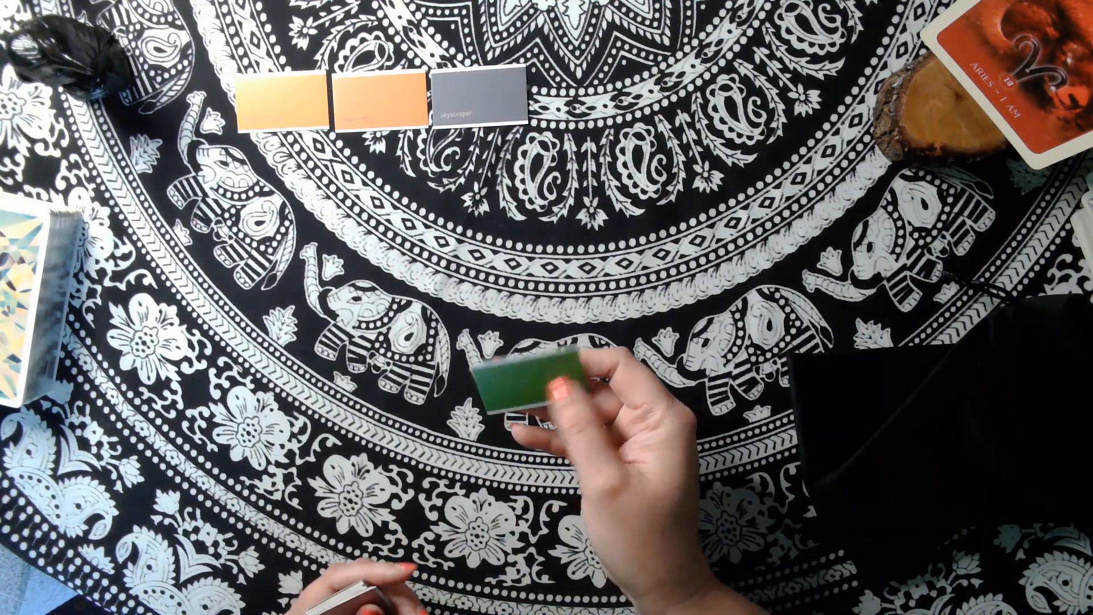
left_click_drag(551, 391, 578, 98)
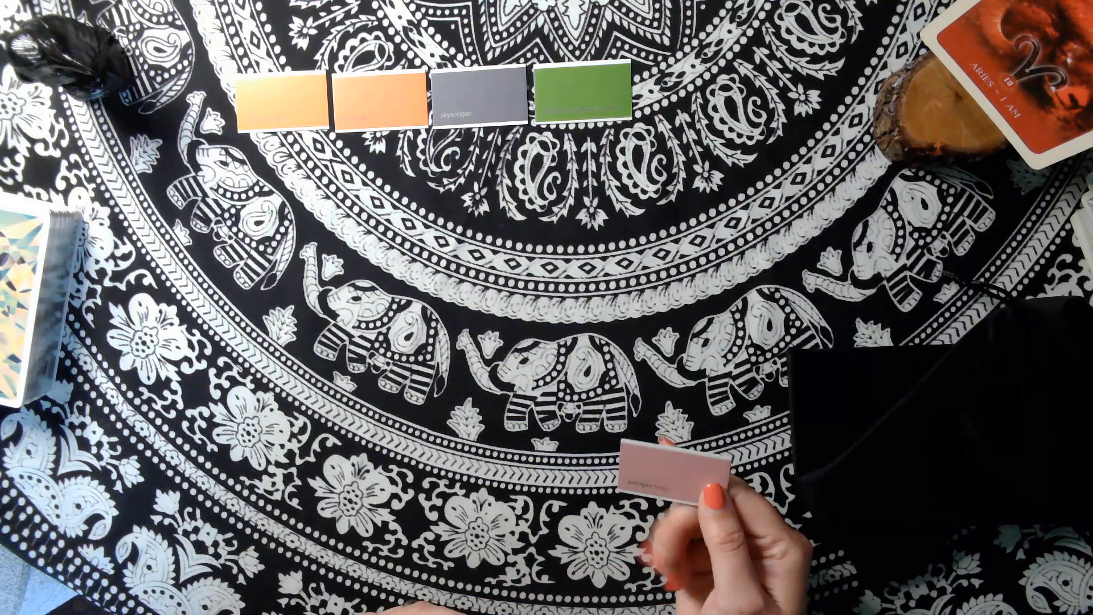
left_click_drag(670, 481, 565, 265)
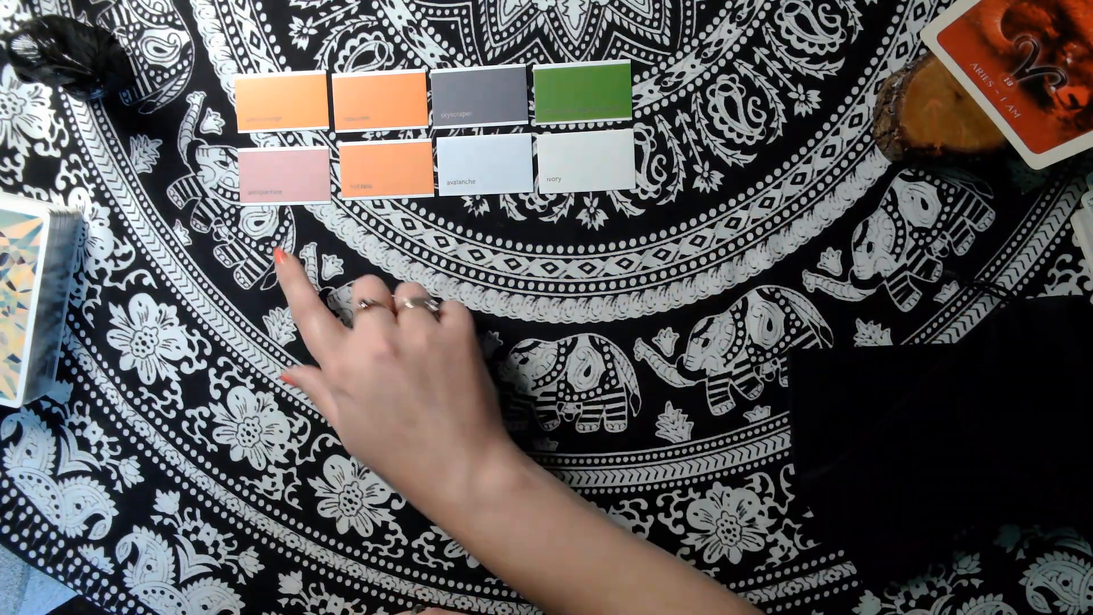
mouse_move(592, 189)
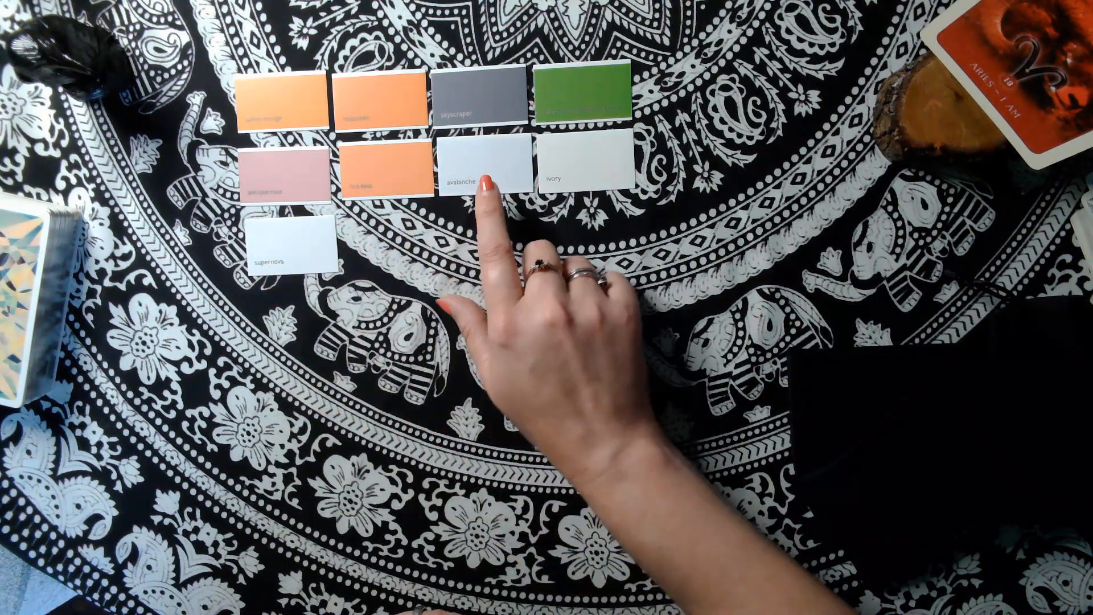
mouse_move(293, 265)
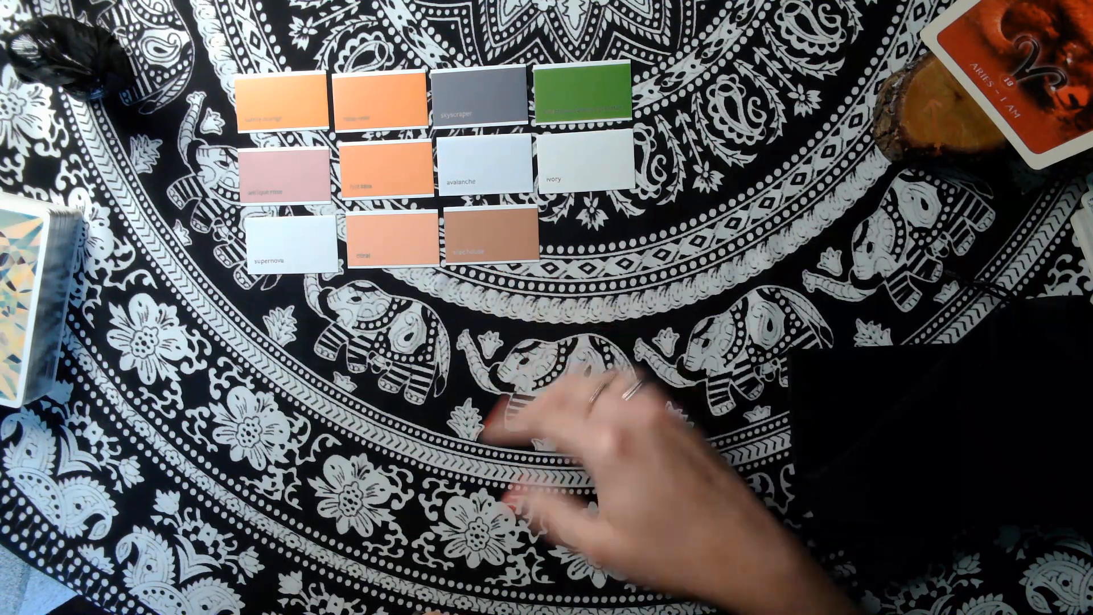
mouse_move(662, 209)
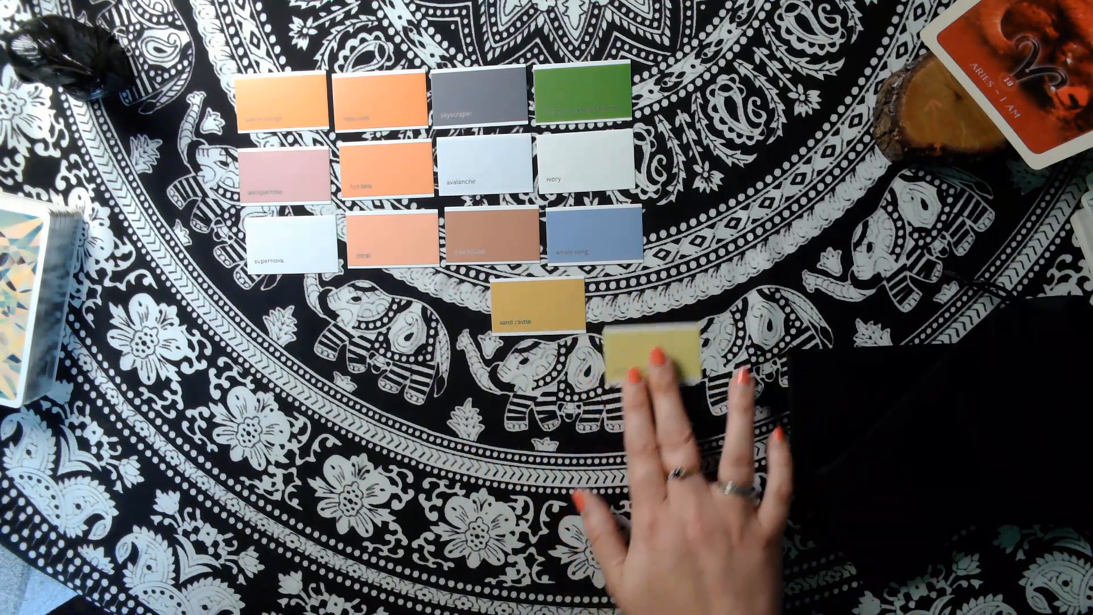
left_click_drag(649, 355, 631, 307)
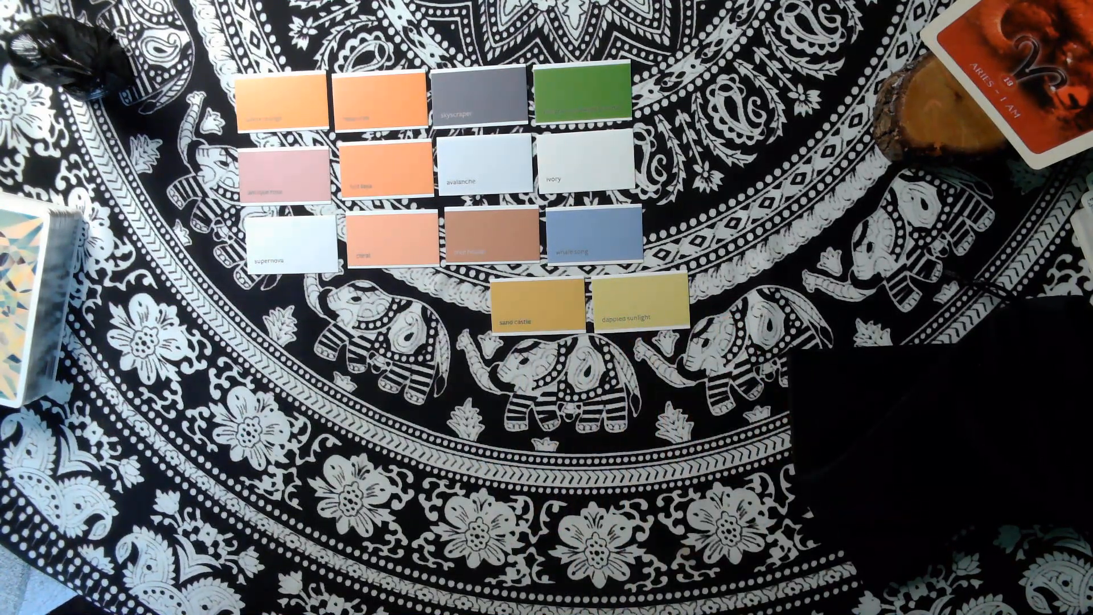